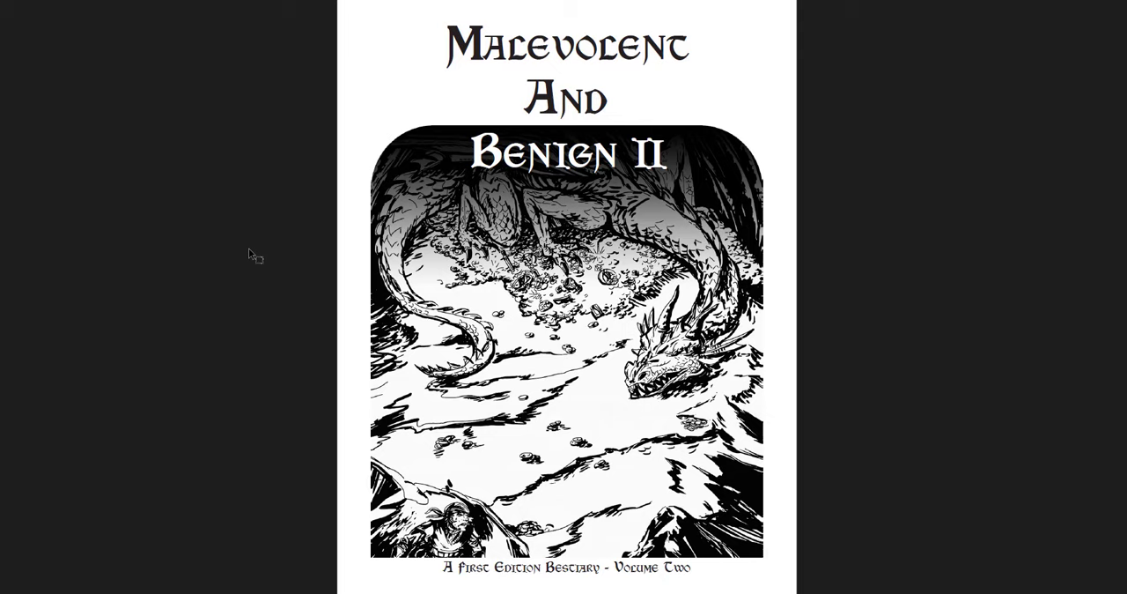
{"action": "mouse_move", "coordinate": [238, 172]}
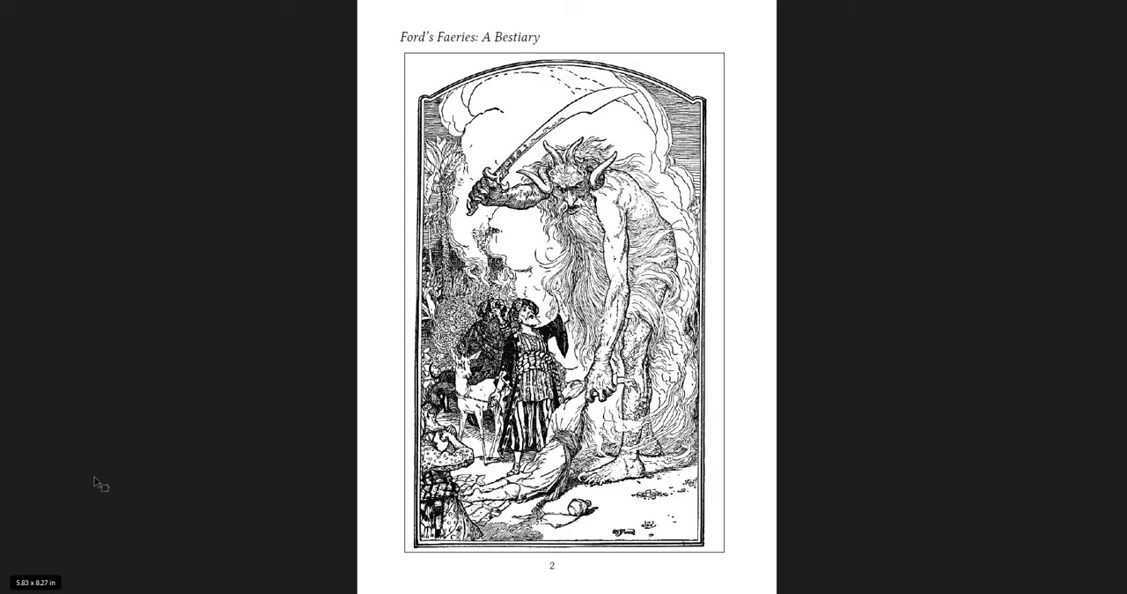
{"action": "scroll", "scroll_direction": "down", "scroll_amount": 3}
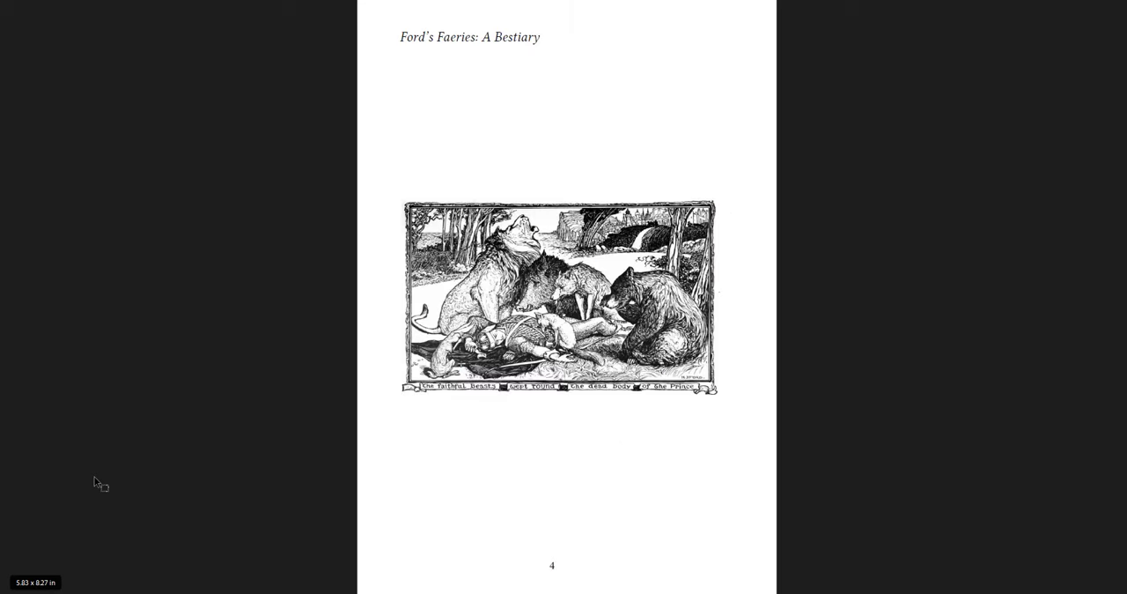
{"action": "scroll", "scroll_direction": "down", "scroll_amount": 3}
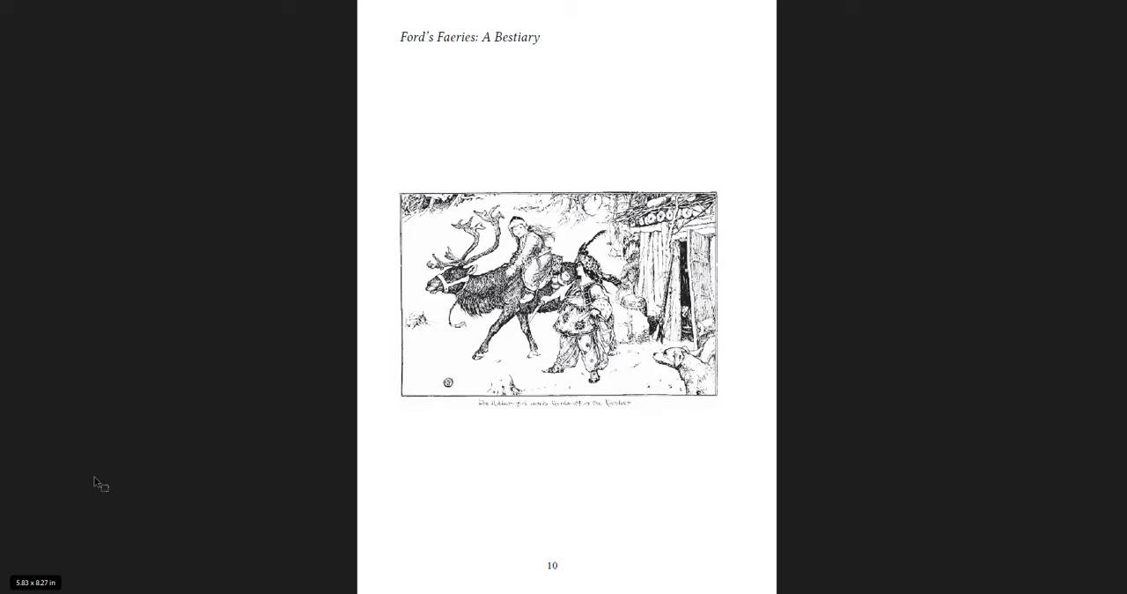
{"action": "scroll", "scroll_direction": "down", "scroll_amount": 3}
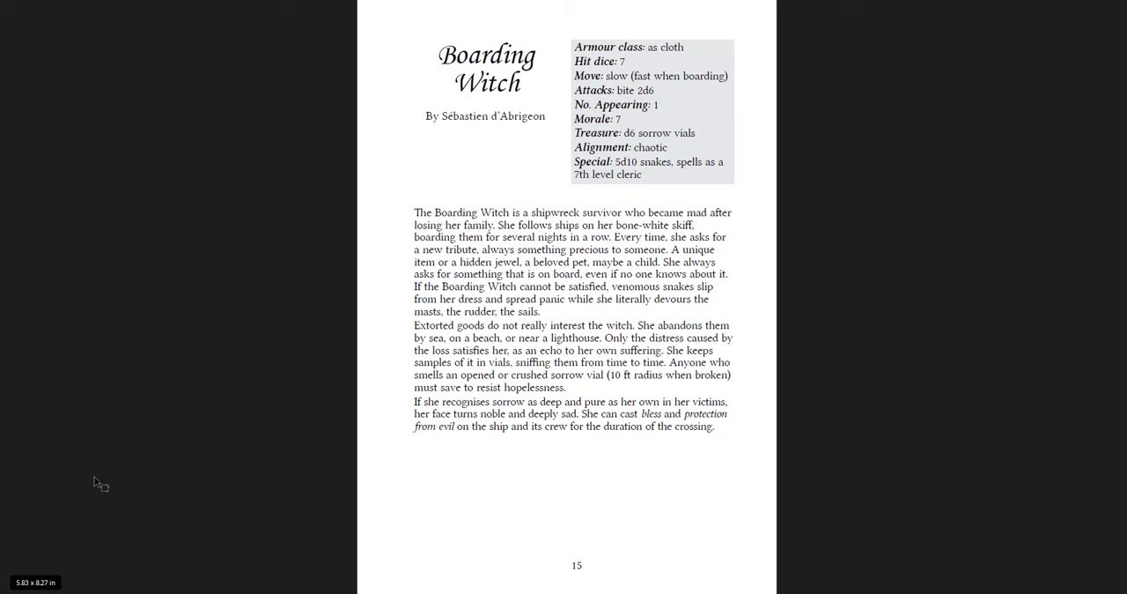
{"action": "scroll", "scroll_direction": "down", "scroll_amount": 3}
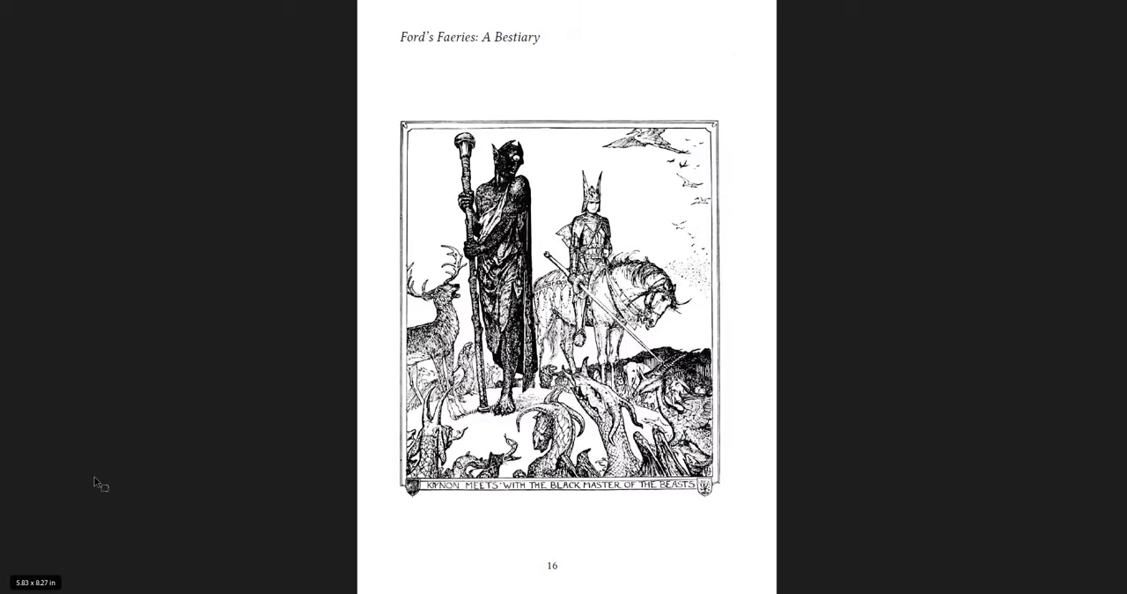
{"action": "scroll", "scroll_direction": "down", "scroll_amount": 3}
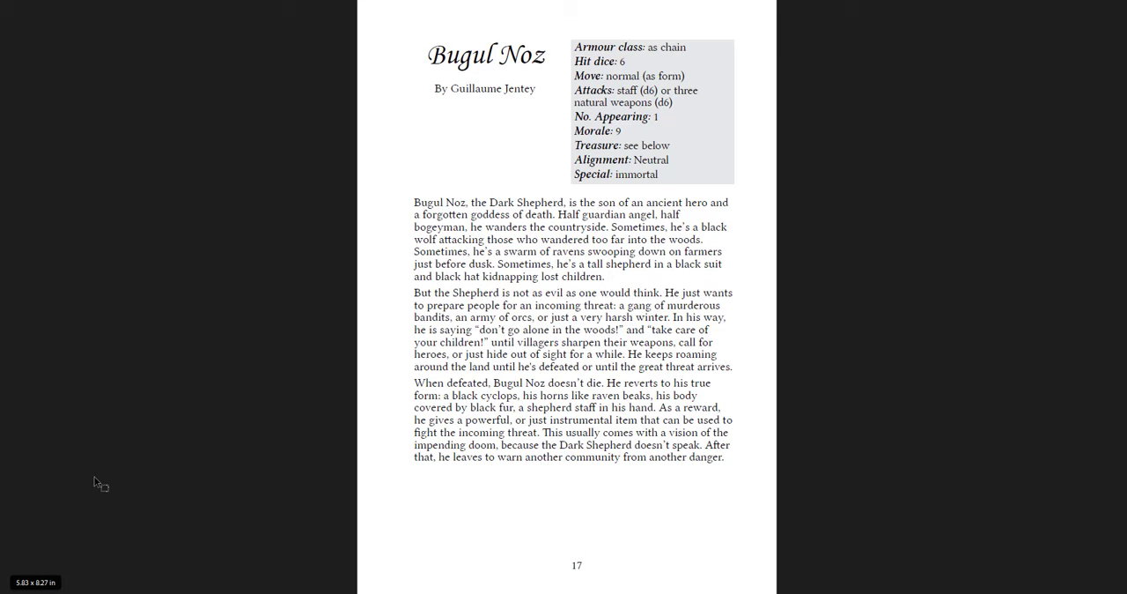
{"action": "scroll", "scroll_direction": "down", "scroll_amount": 3}
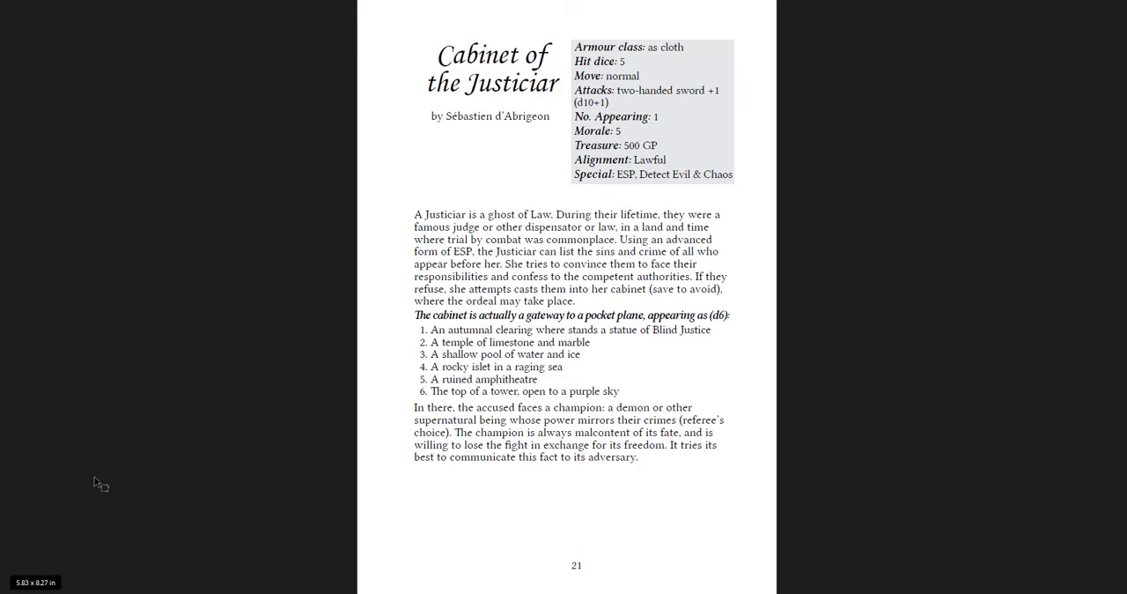
{"action": "scroll", "scroll_direction": "down", "scroll_amount": 3}
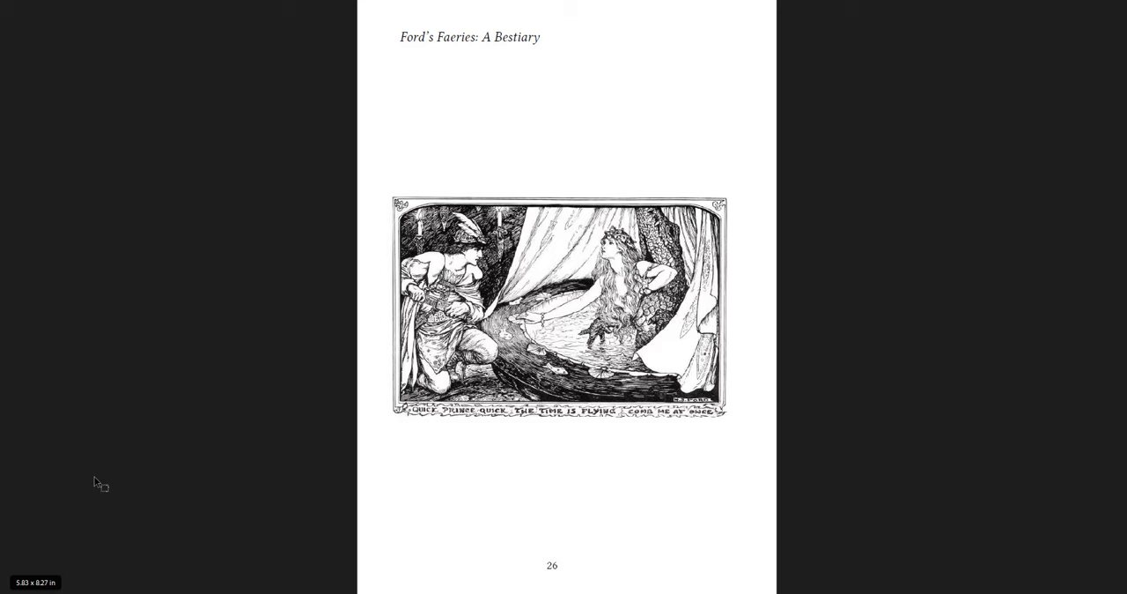
{"action": "scroll", "scroll_direction": "down", "scroll_amount": 3}
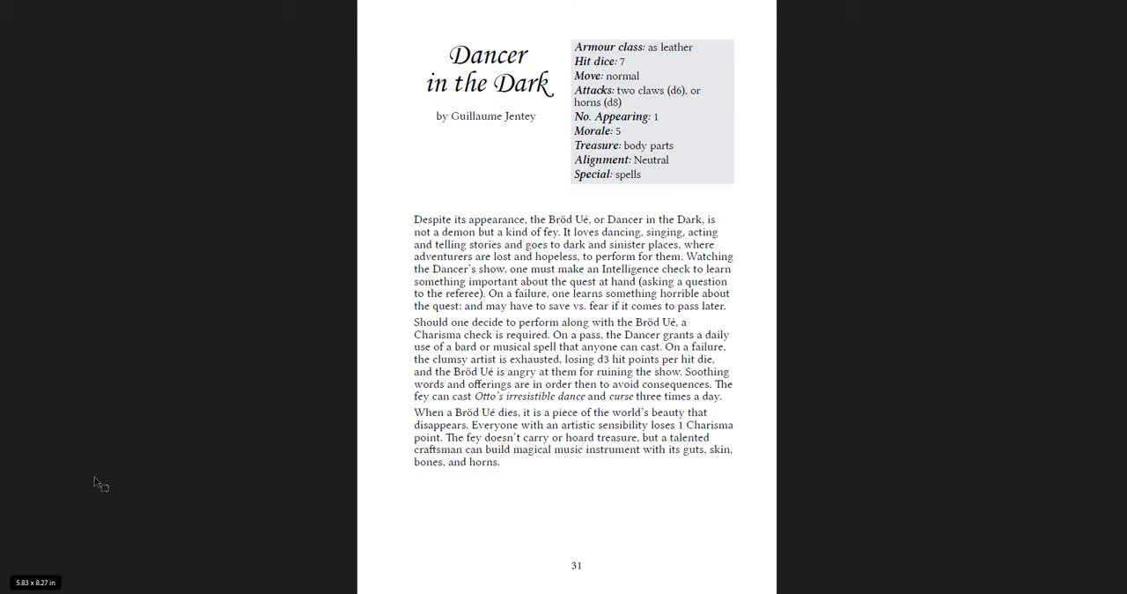
{"action": "scroll", "scroll_direction": "down", "scroll_amount": 3}
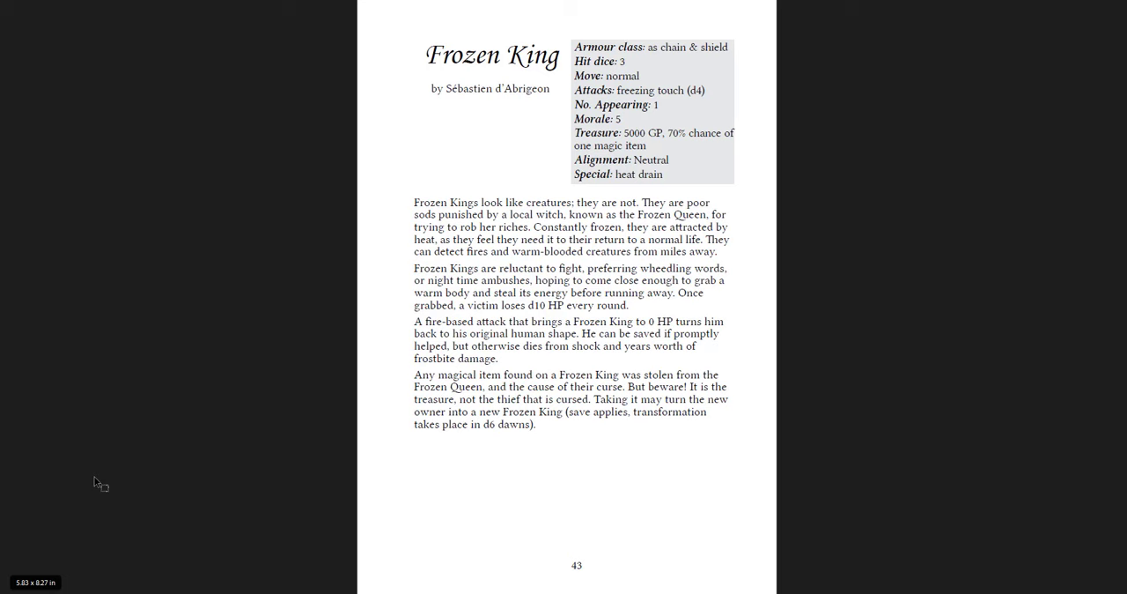
{"action": "scroll", "scroll_direction": "down", "scroll_amount": 3}
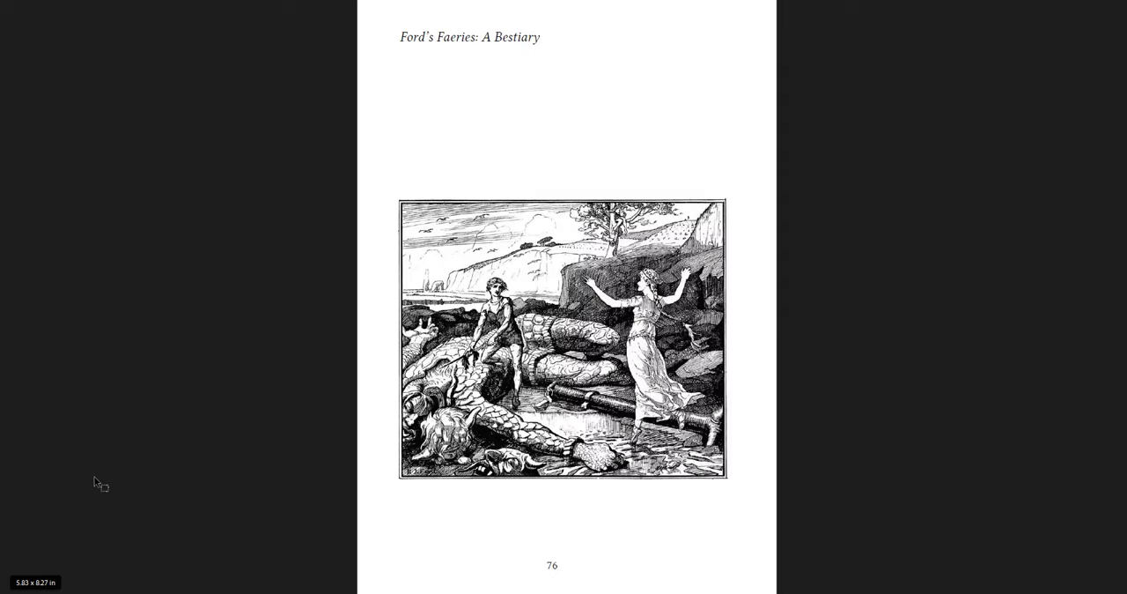
{"action": "scroll", "scroll_direction": "down", "scroll_amount": 3}
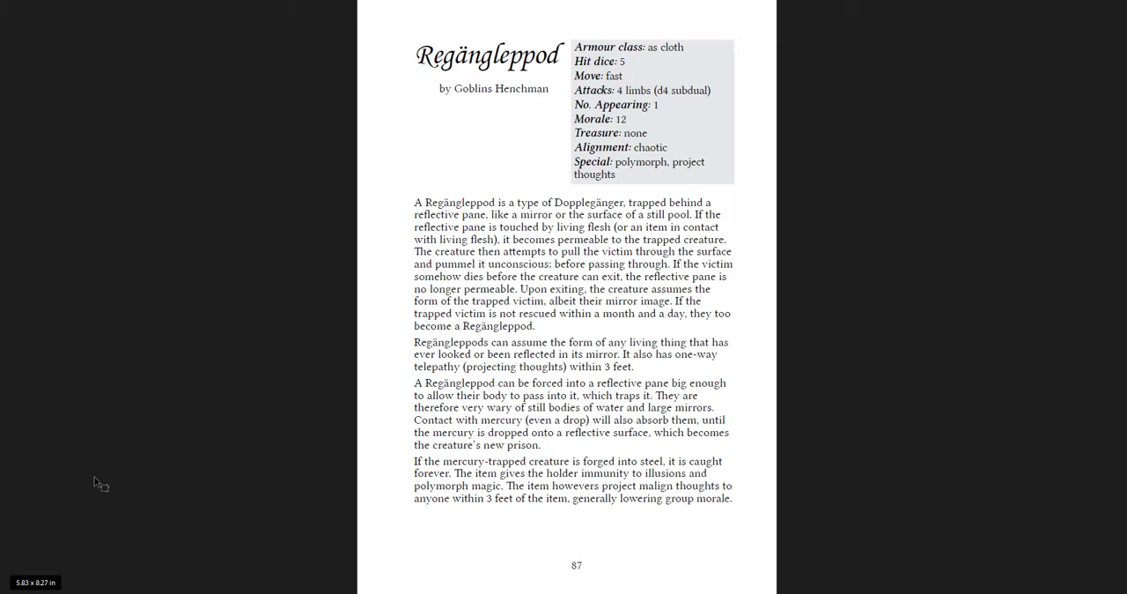
{"action": "scroll", "scroll_direction": "down", "scroll_amount": 3}
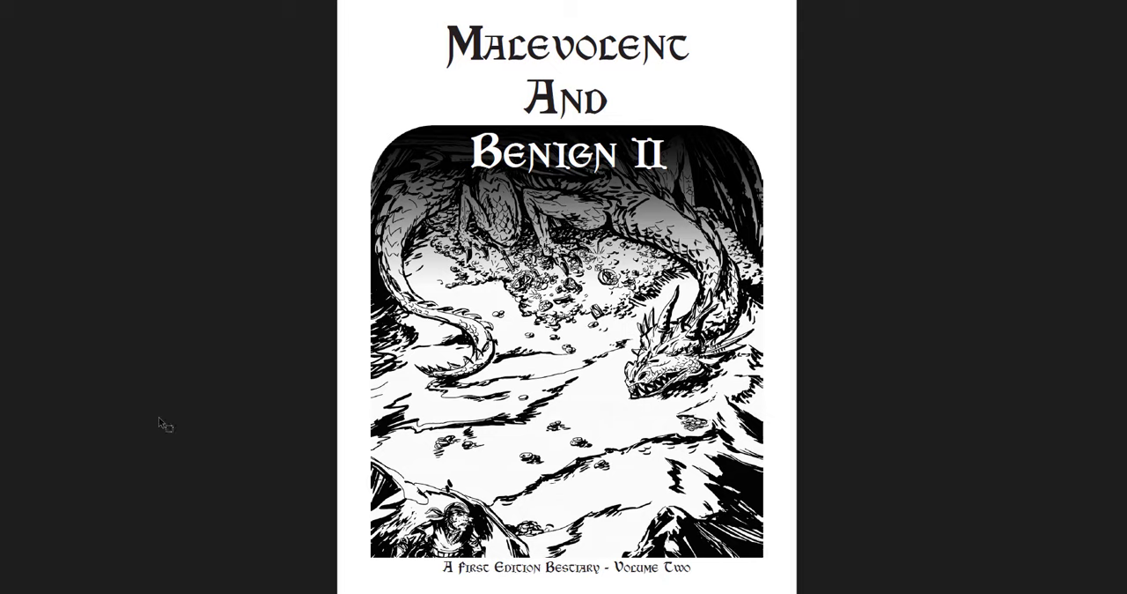
{"action": "mouse_move", "coordinate": [272, 337]}
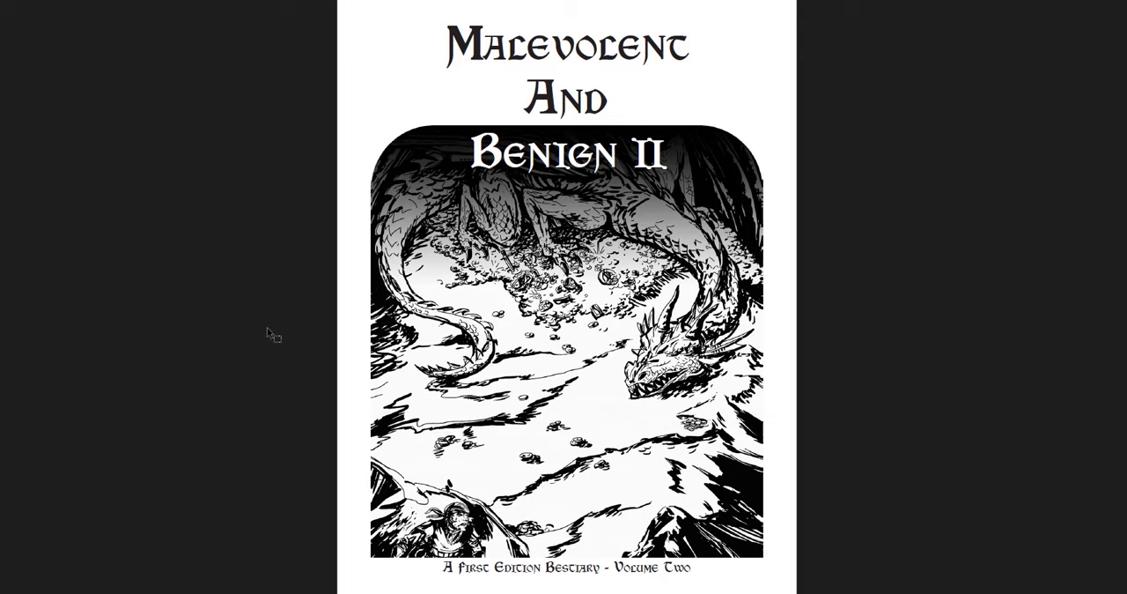
{"action": "scroll", "scroll_direction": "down", "scroll_amount": 3}
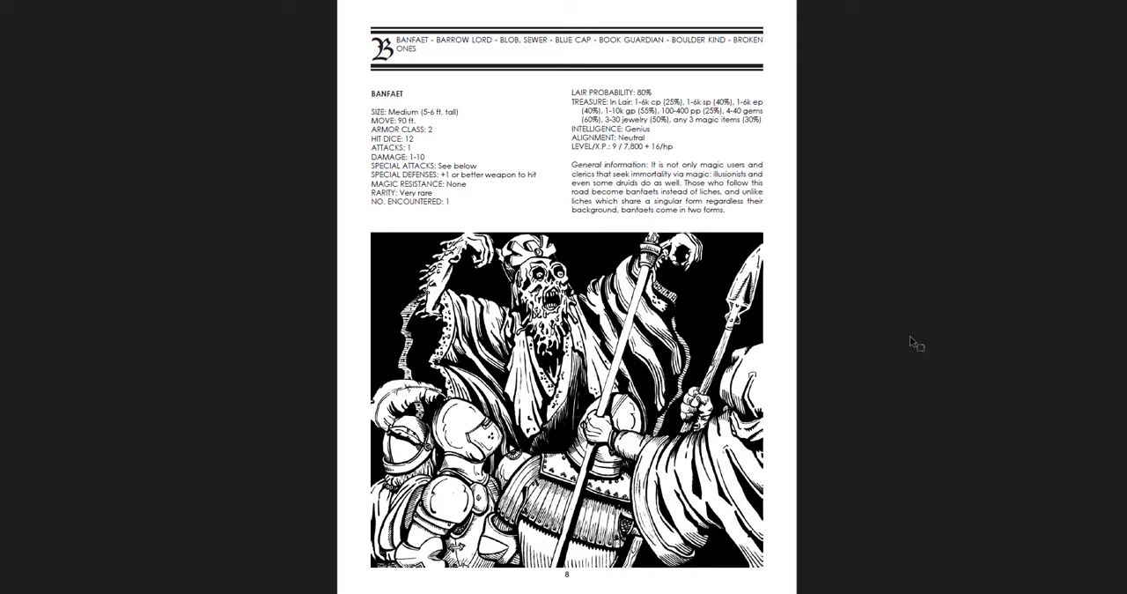
{"action": "scroll", "scroll_direction": "down", "scroll_amount": 3}
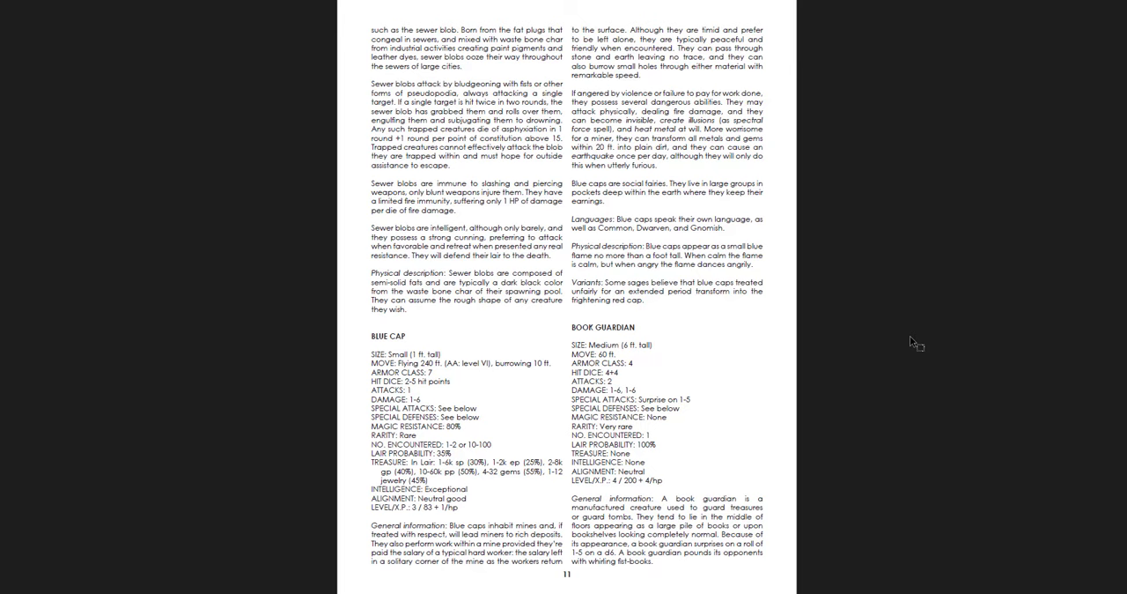
{"action": "scroll", "scroll_direction": "down", "scroll_amount": 3}
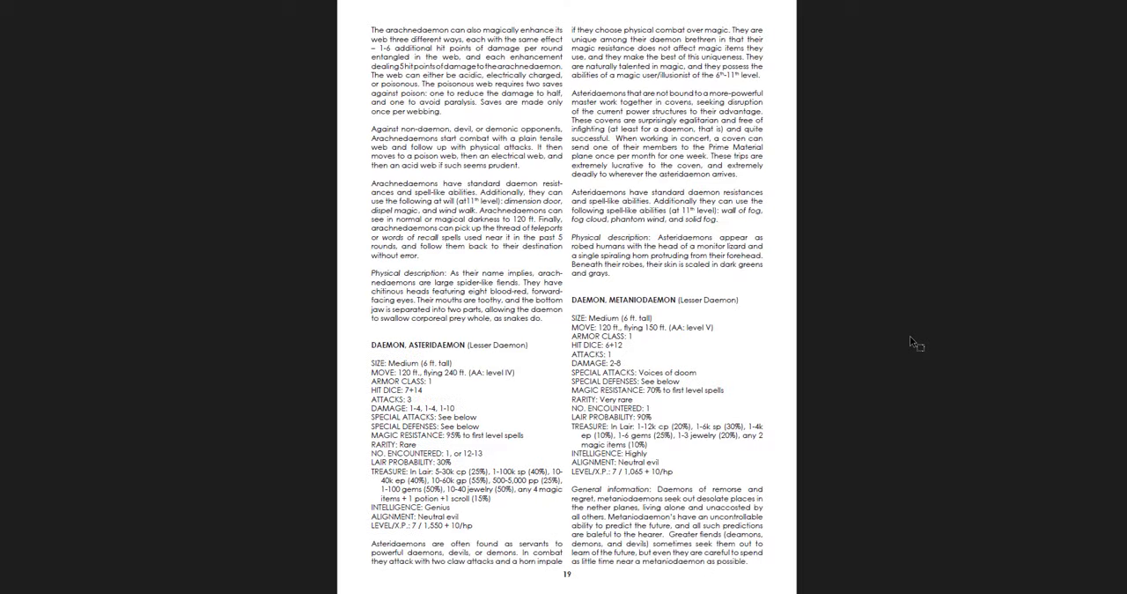
{"action": "scroll", "scroll_direction": "down", "scroll_amount": 3}
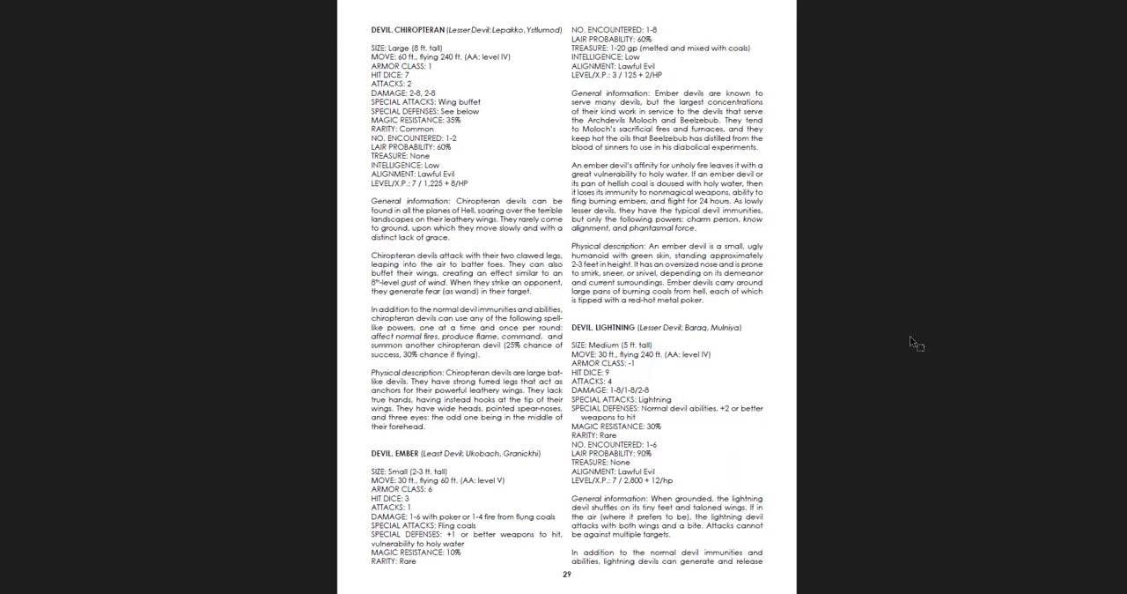
{"action": "scroll", "scroll_direction": "down", "scroll_amount": 3}
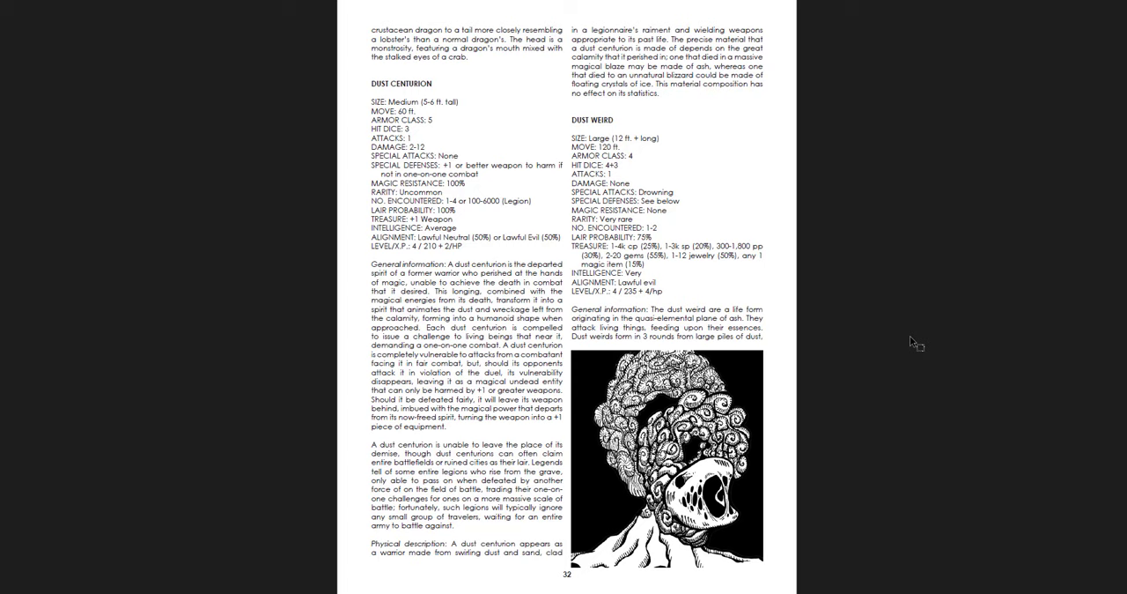
{"action": "scroll", "scroll_direction": "down", "scroll_amount": 3}
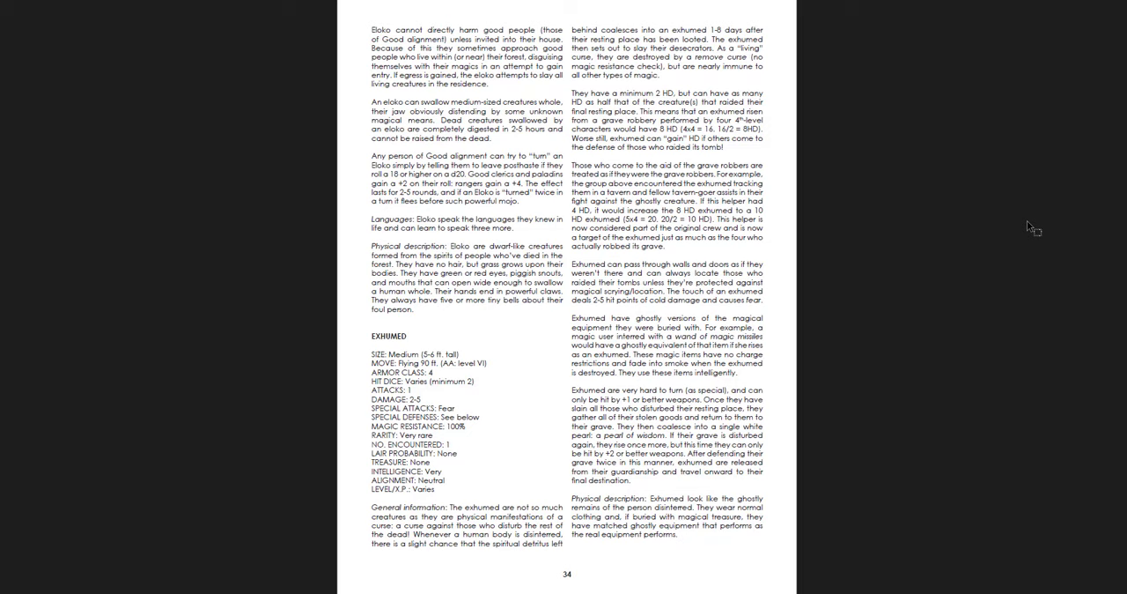
{"action": "scroll", "scroll_direction": "down", "scroll_amount": 3}
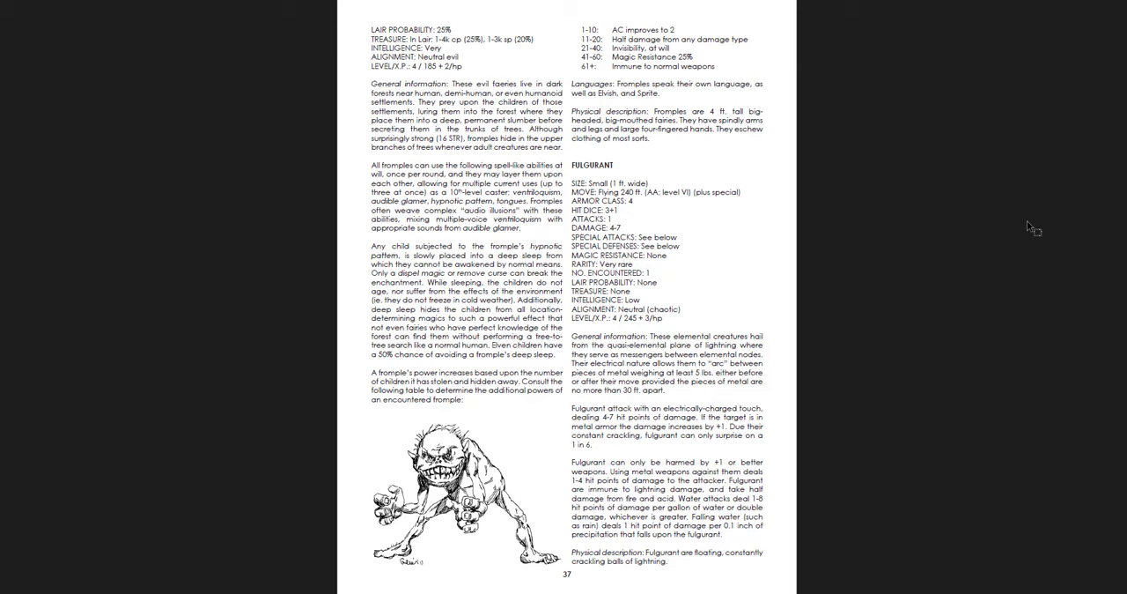
{"action": "scroll", "scroll_direction": "down", "scroll_amount": 3}
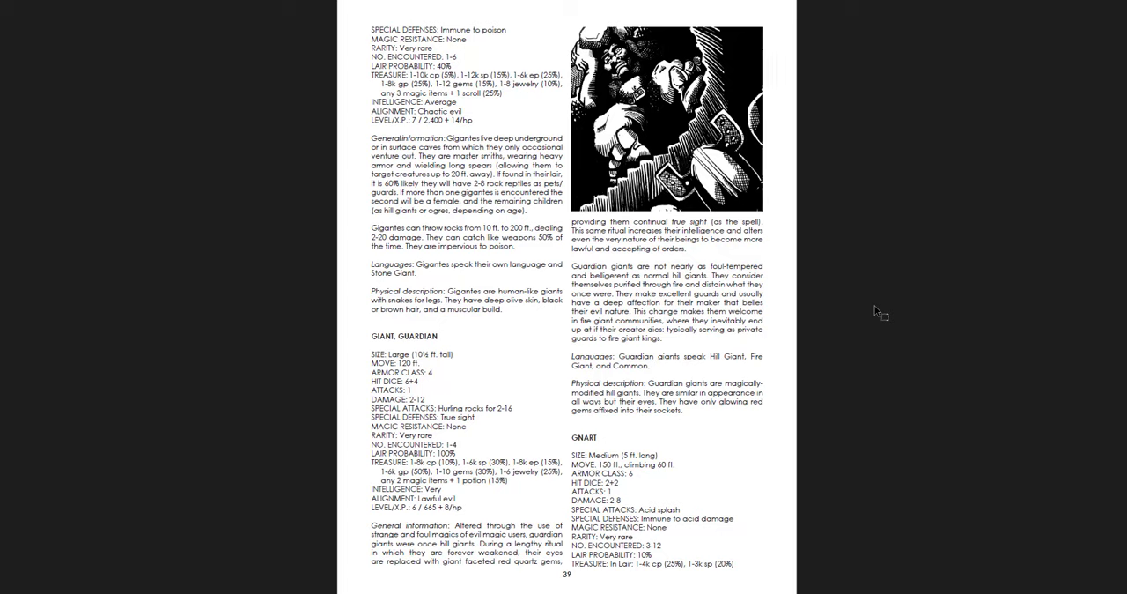
{"action": "scroll", "scroll_direction": "down", "scroll_amount": 3}
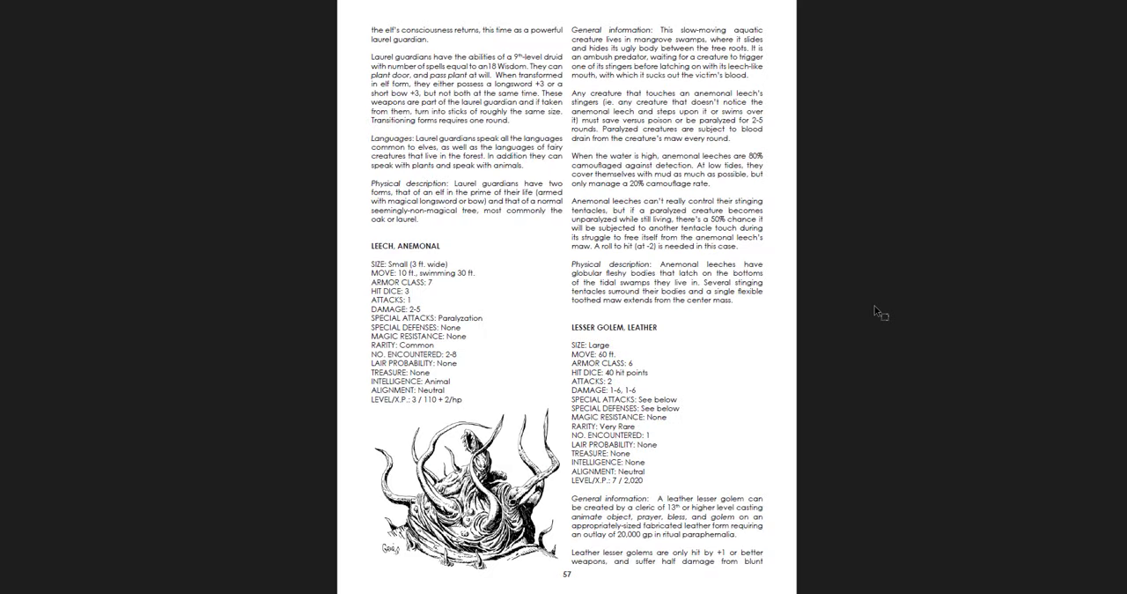
{"action": "scroll", "scroll_direction": "down", "scroll_amount": 3}
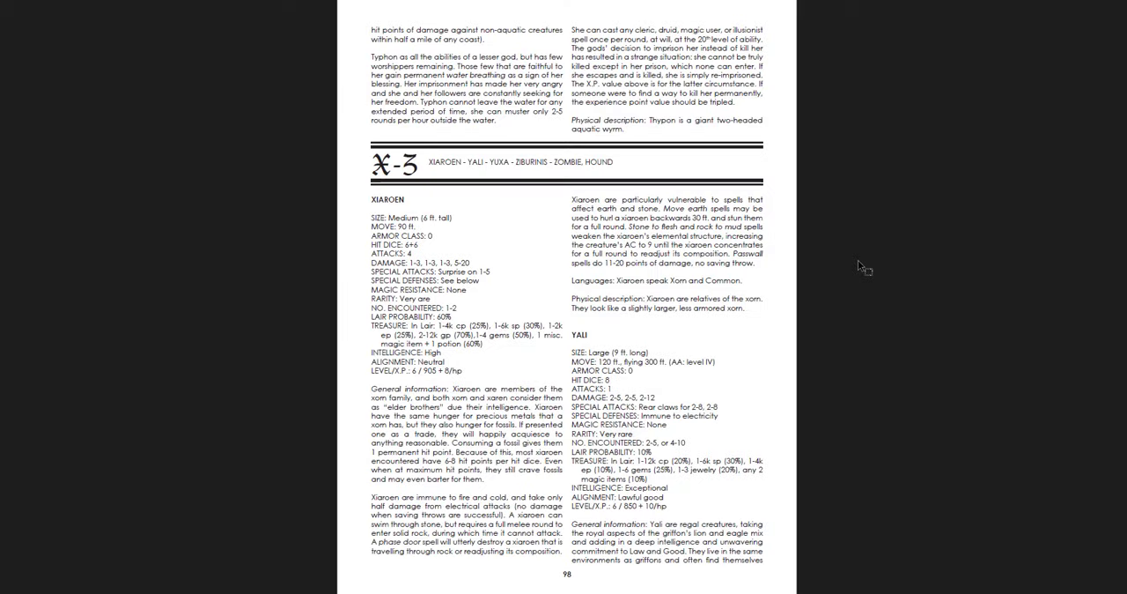
{"action": "scroll", "scroll_direction": "down", "scroll_amount": 3}
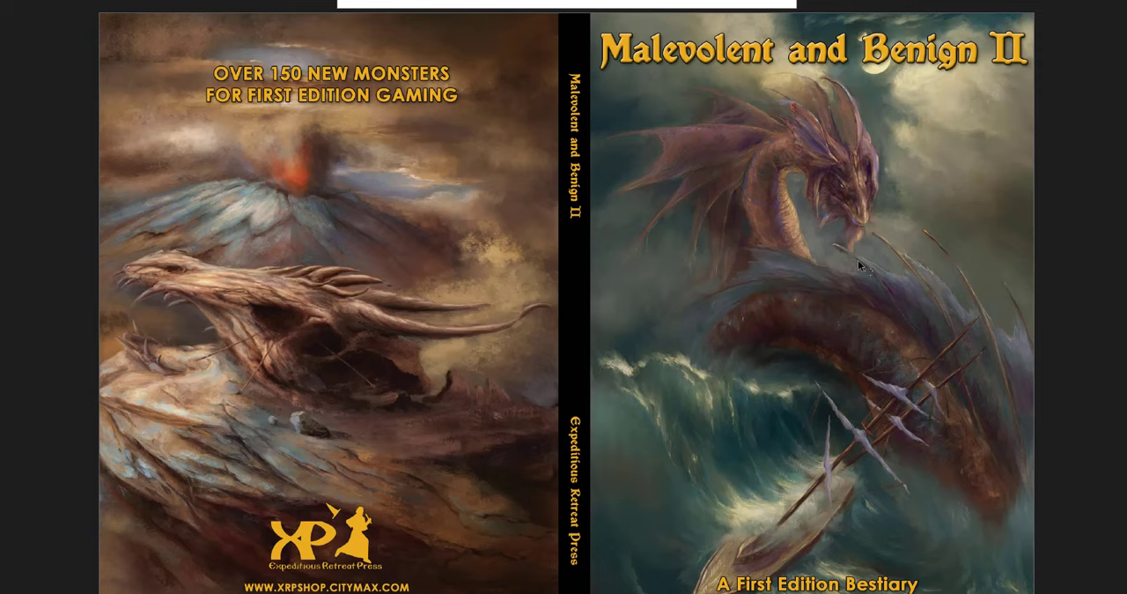
{"action": "mouse_move", "coordinate": [861, 269]}
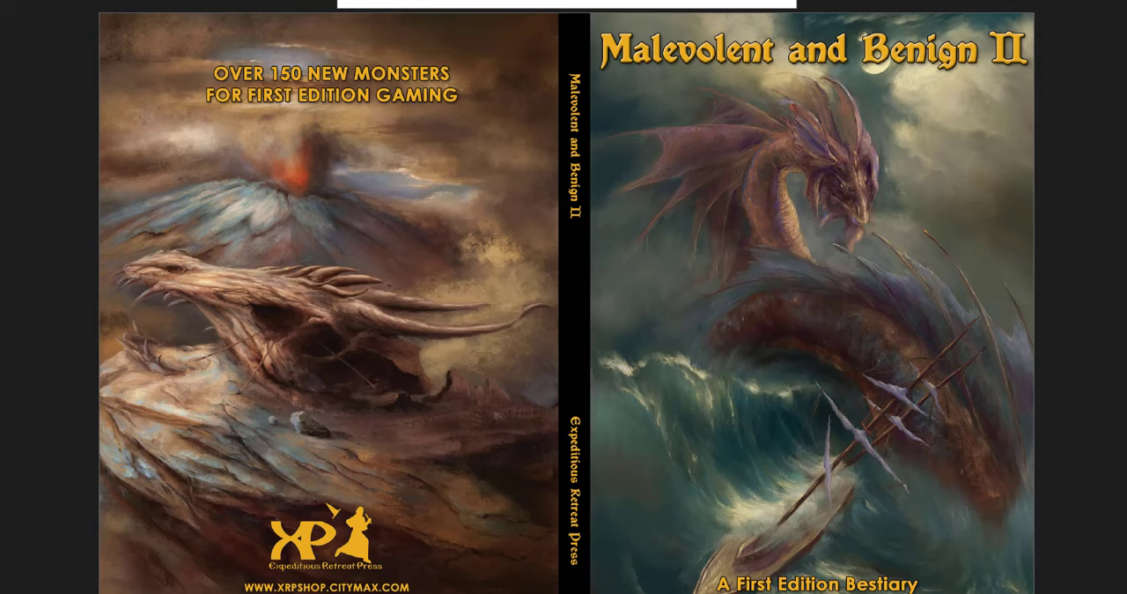